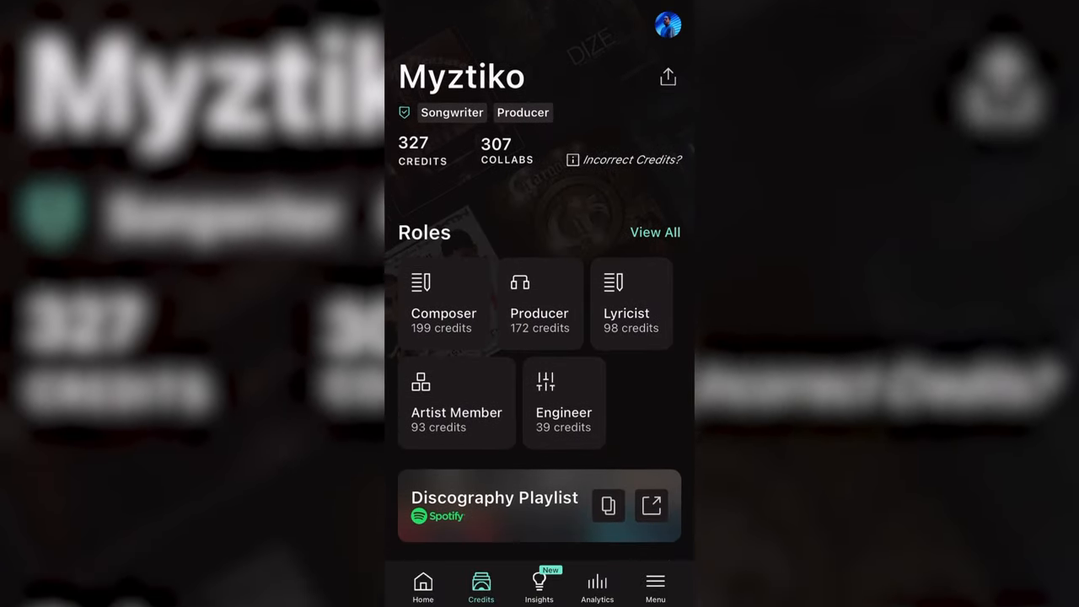
- Scroll through the player messages in BTC Machine's #satoria-bug-reports channel
{"action": "scroll", "scroll_direction": "down", "scroll_amount": 3}
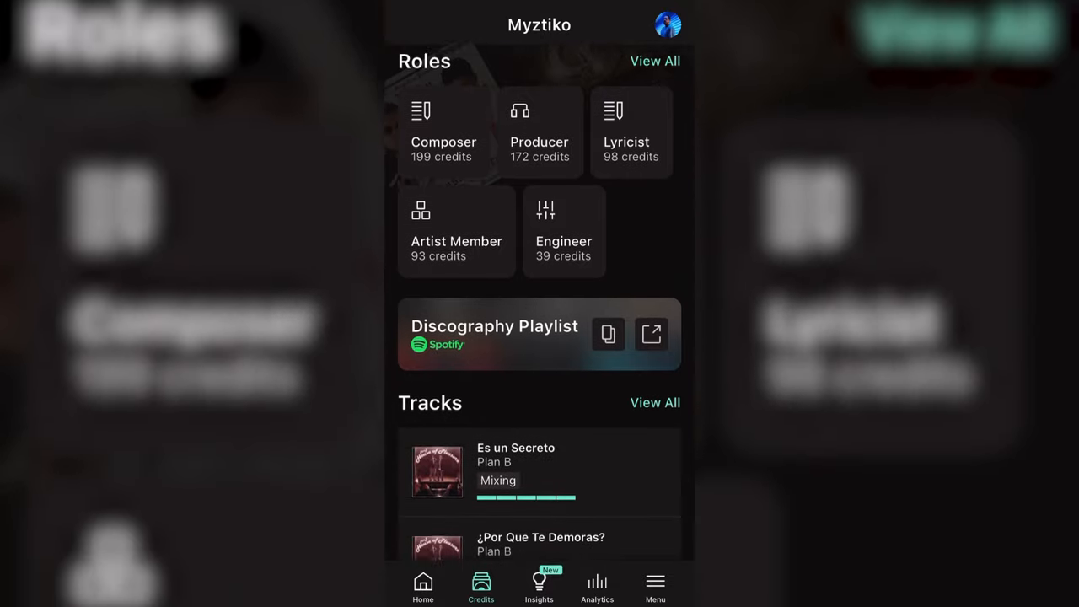
{"action": "scroll", "scroll_direction": "down", "scroll_amount": 3}
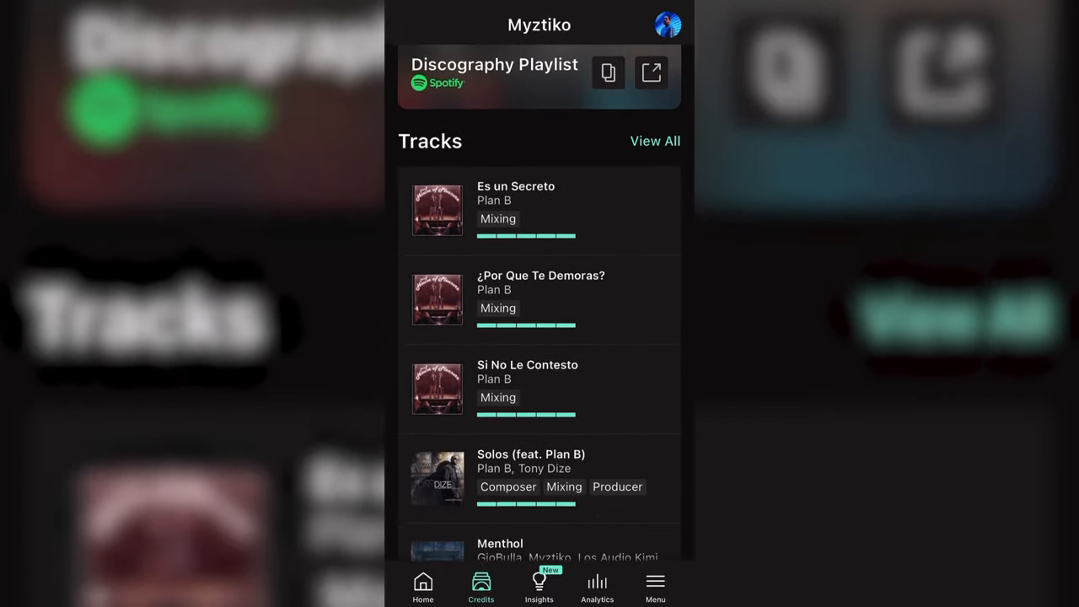
{"action": "left_click", "coordinate": [596, 586]}
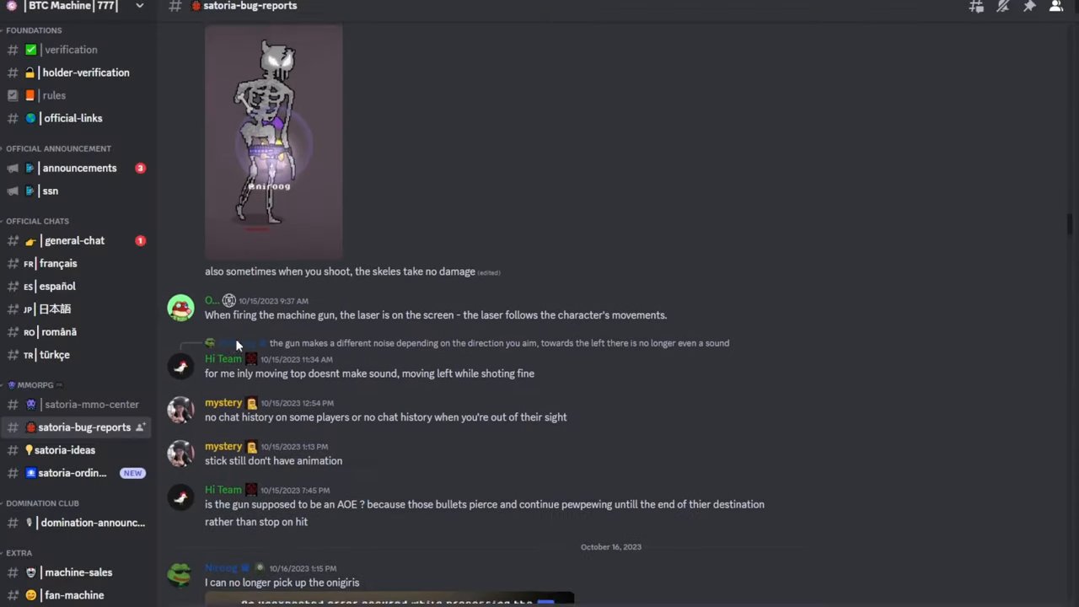
{"action": "left_click", "coordinate": [273, 141]}
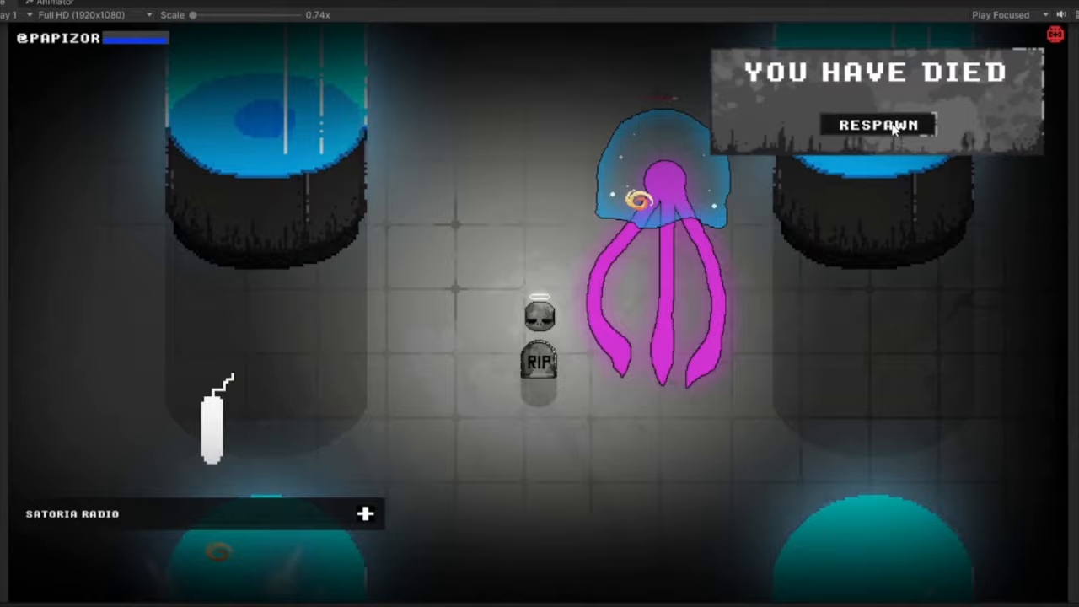
{"action": "left_click", "coordinate": [876, 125]}
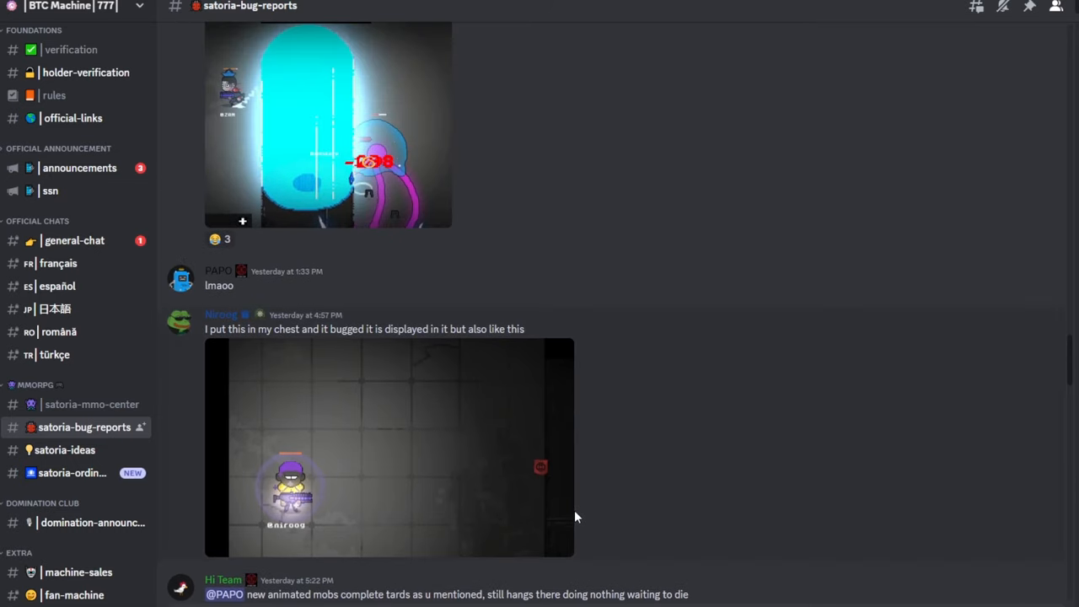
- Scroll down past the posted player screenshots and bug reports
{"action": "scroll", "scroll_direction": "down", "scroll_amount": 3}
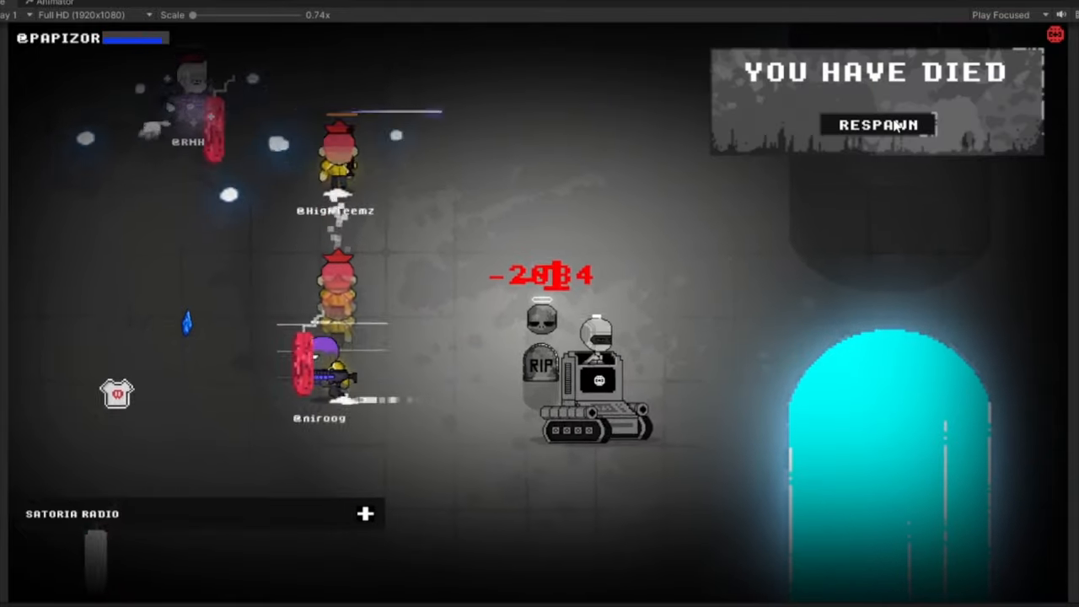
- Respawn the dead character, then expand and collapse the Satoria Radio chat panel
{"action": "left_click", "coordinate": [876, 124]}
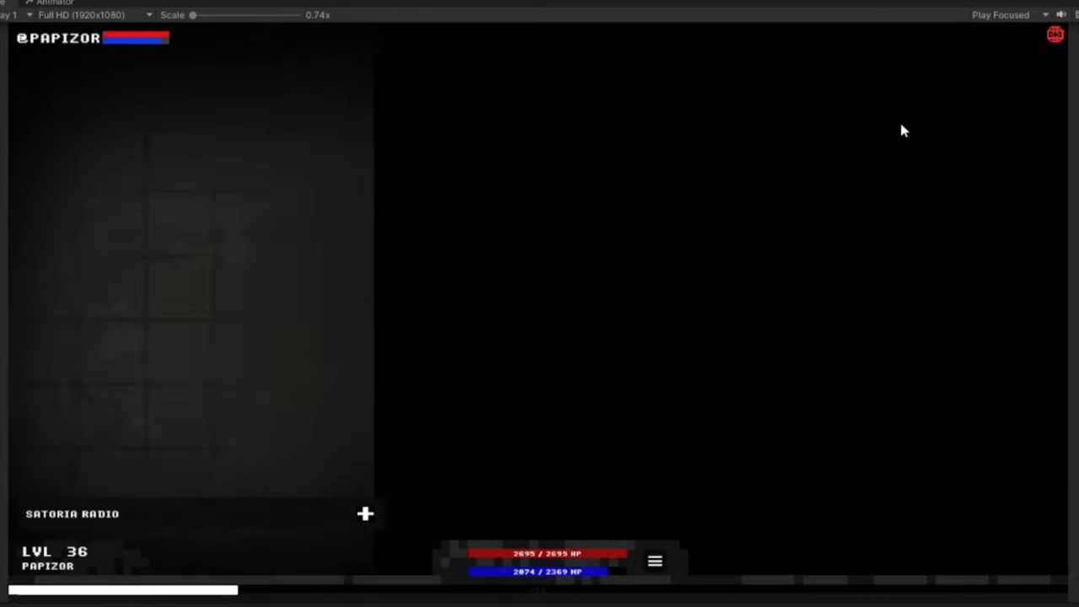
{"action": "left_click", "coordinate": [365, 513]}
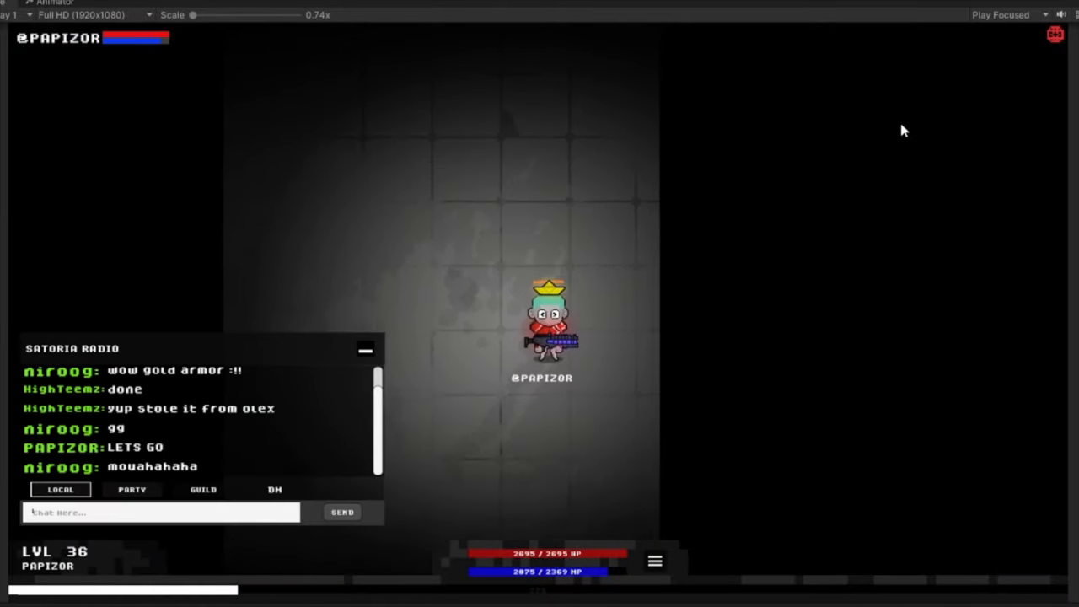
{"action": "left_click", "coordinate": [364, 350]}
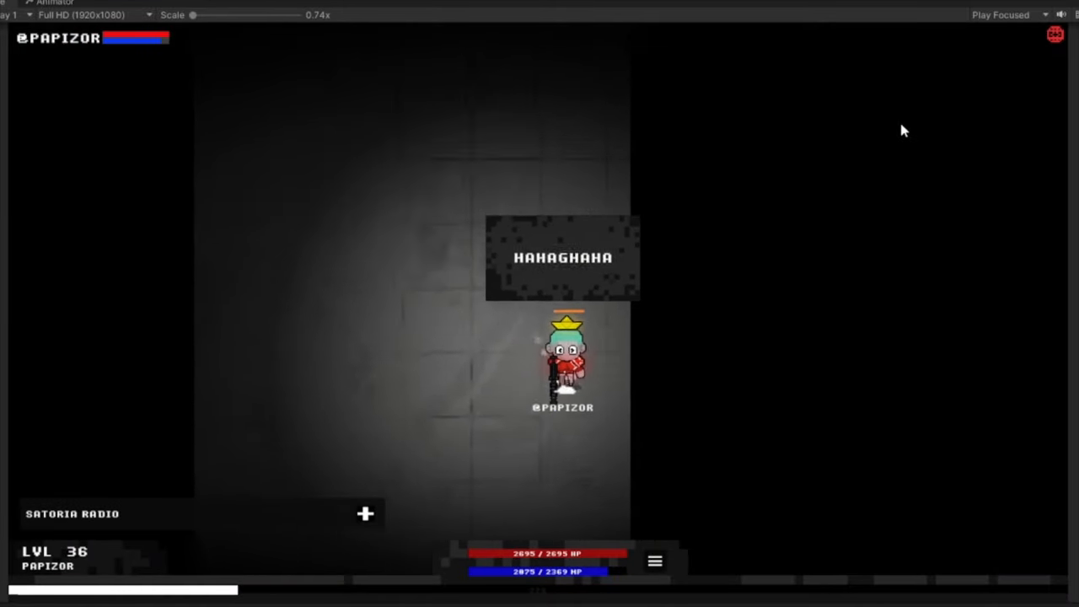